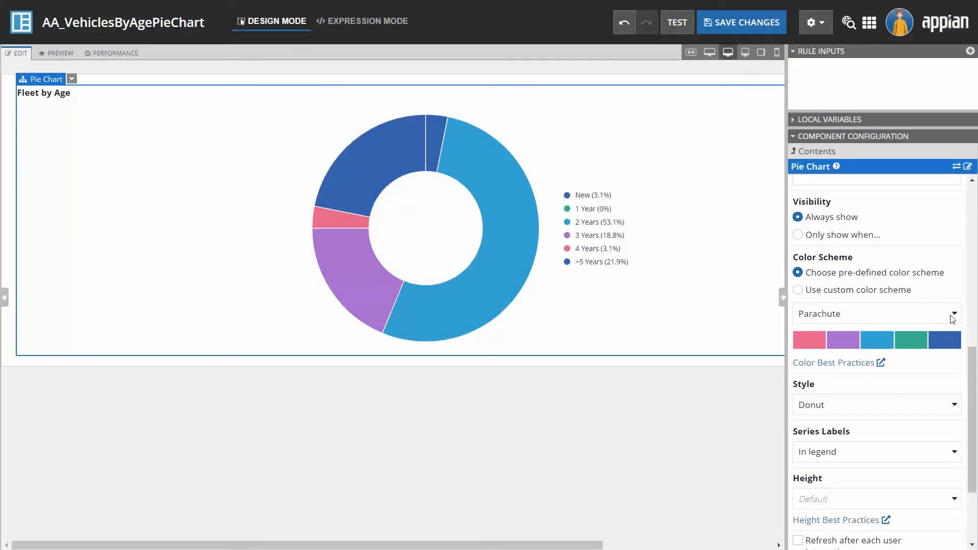
Switch the Fleet by Age donut chart's colour scheme from Parachute to Moss
{"action": "left_click", "coordinate": [872, 313]}
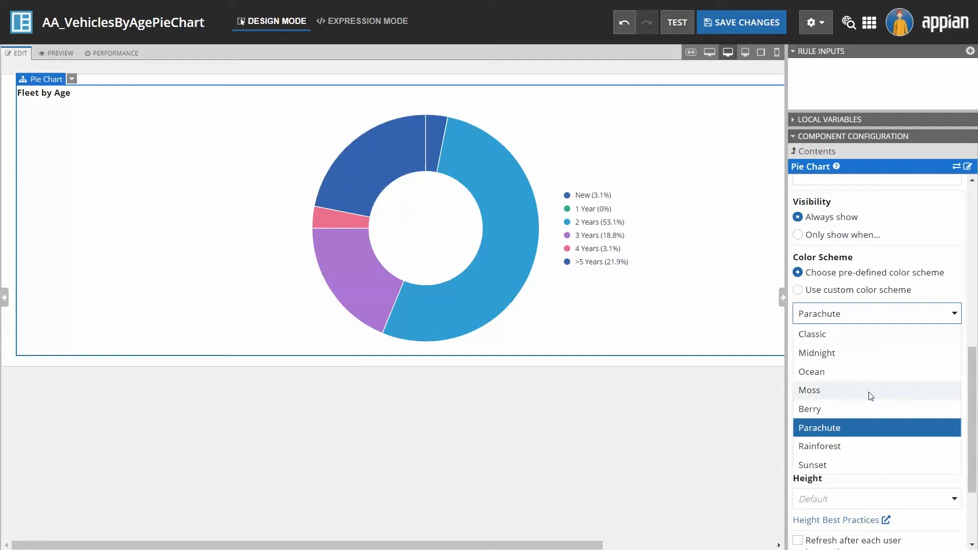
{"action": "left_click", "coordinate": [809, 390]}
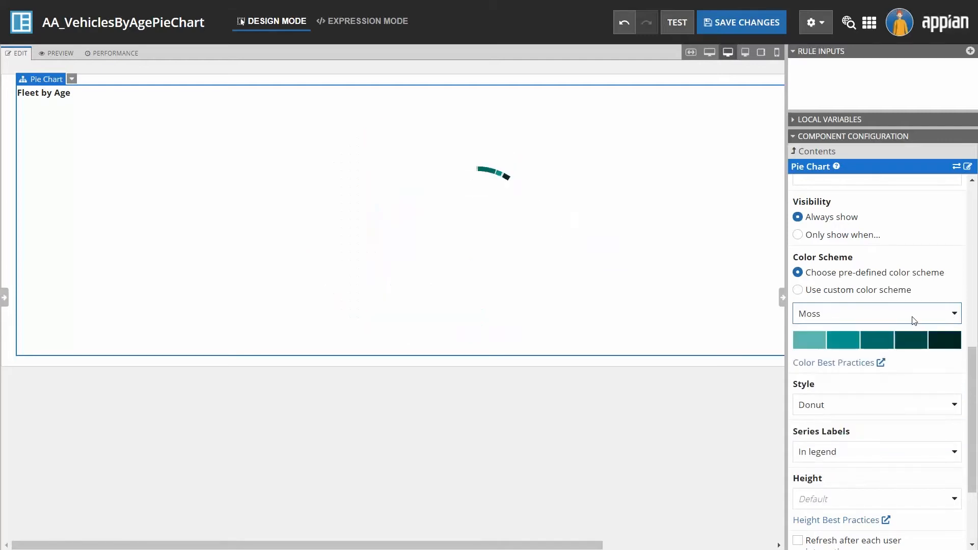
{"action": "left_click", "coordinate": [876, 313]}
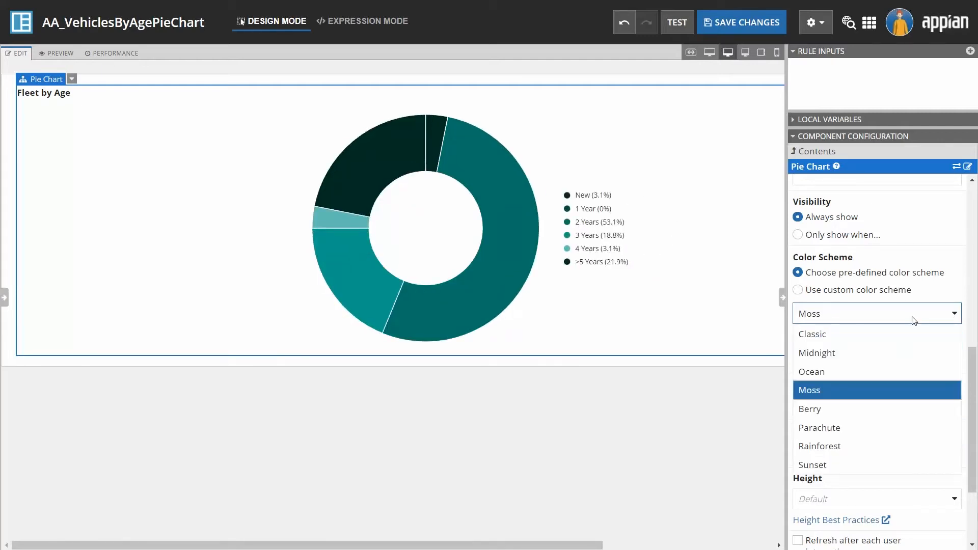
{"action": "left_click", "coordinate": [811, 372]}
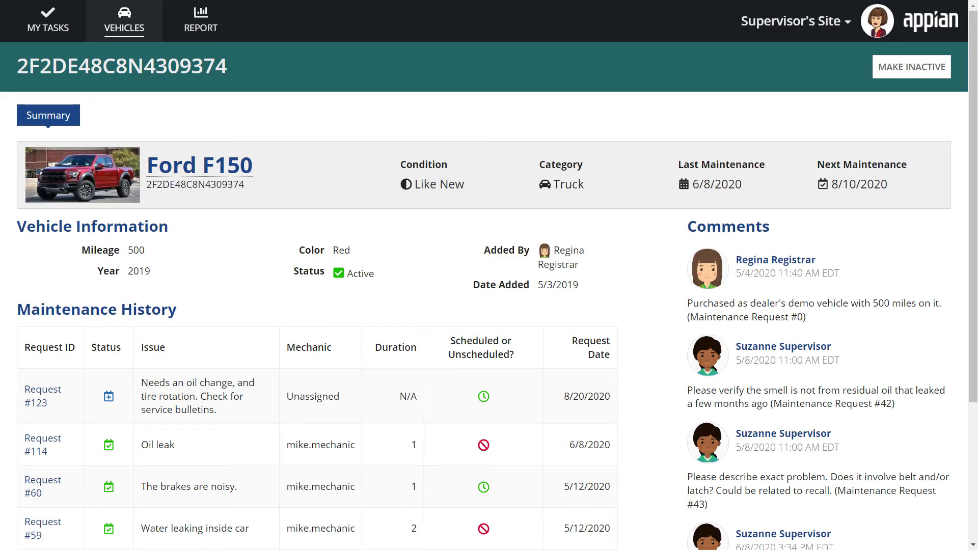
Review the Ford F150 record's summary, vehicle information and maintenance history
{"action": "left_click", "coordinate": [910, 68]}
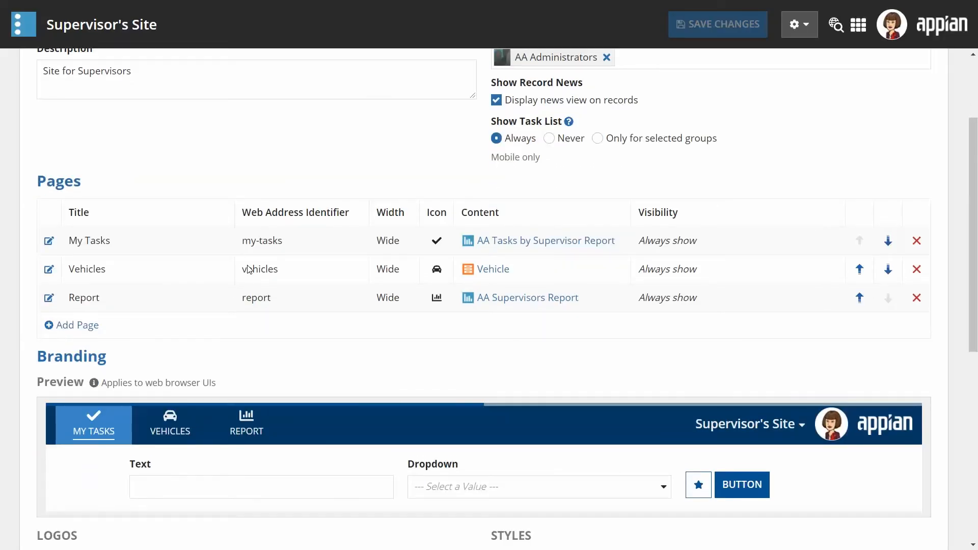
Scroll through the Supervisor's Site pages and branding colour settings
{"action": "scroll", "scroll_direction": "down", "scroll_amount": 3}
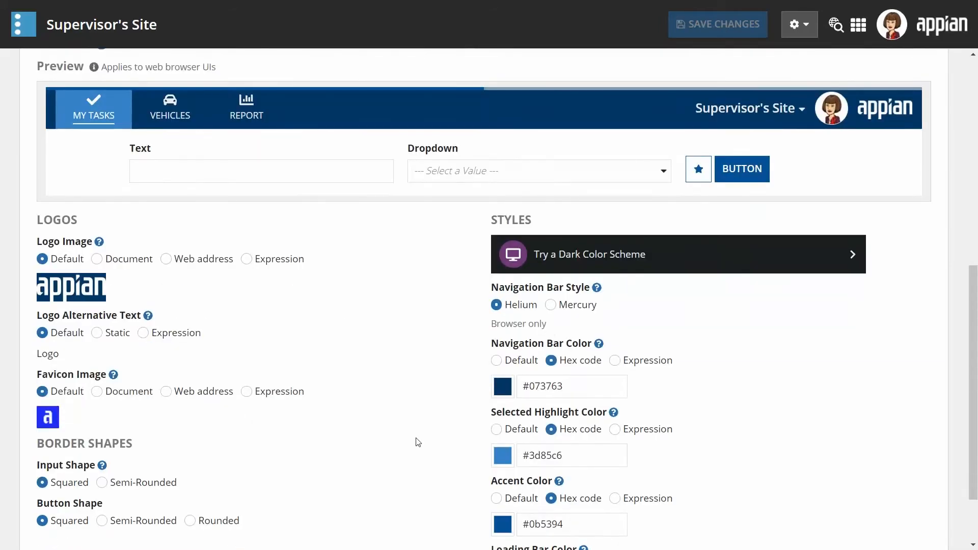
{"action": "scroll", "scroll_direction": "down", "scroll_amount": 3}
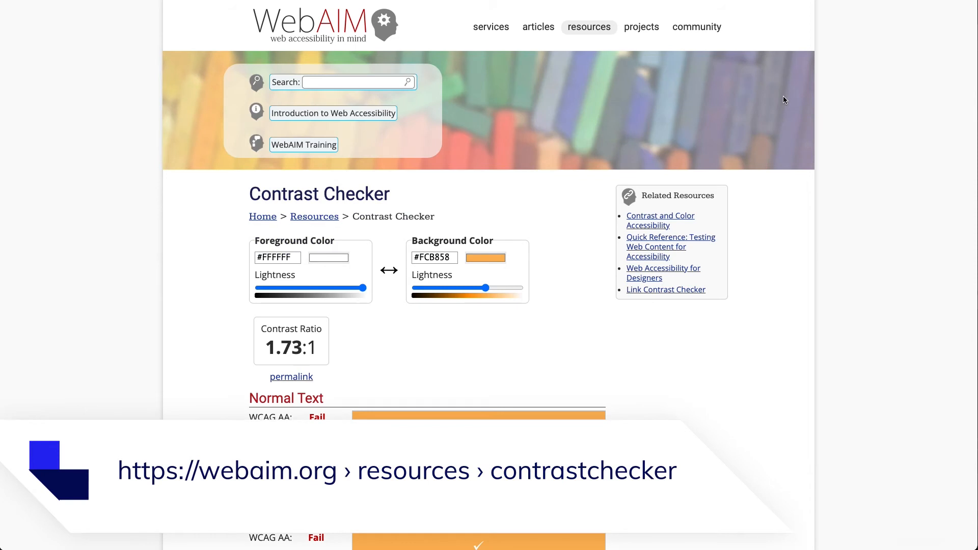
{"action": "scroll", "scroll_direction": "down", "scroll_amount": 3}
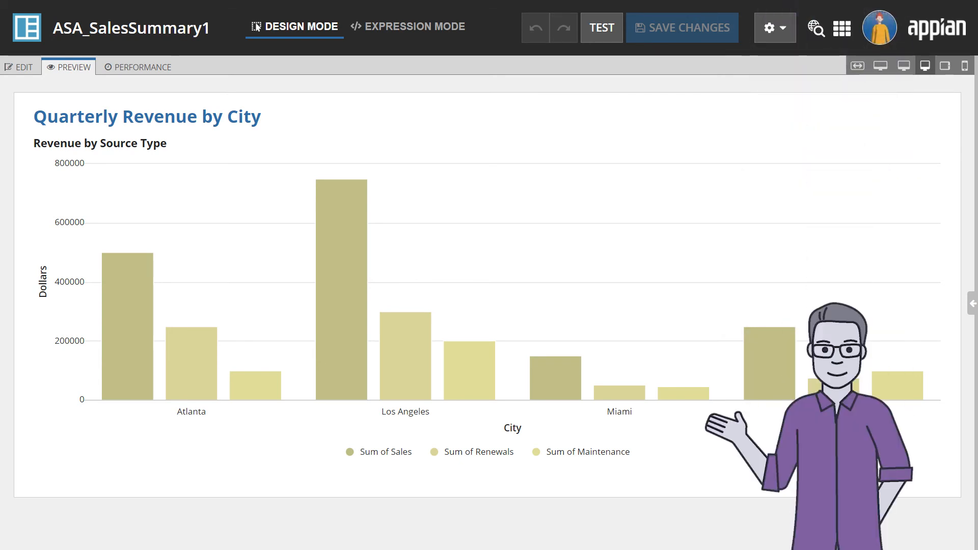
Enable 'Show fill patterns on bar, column, and pie charts' in the Accessibility settings
{"action": "left_click", "coordinate": [23, 67]}
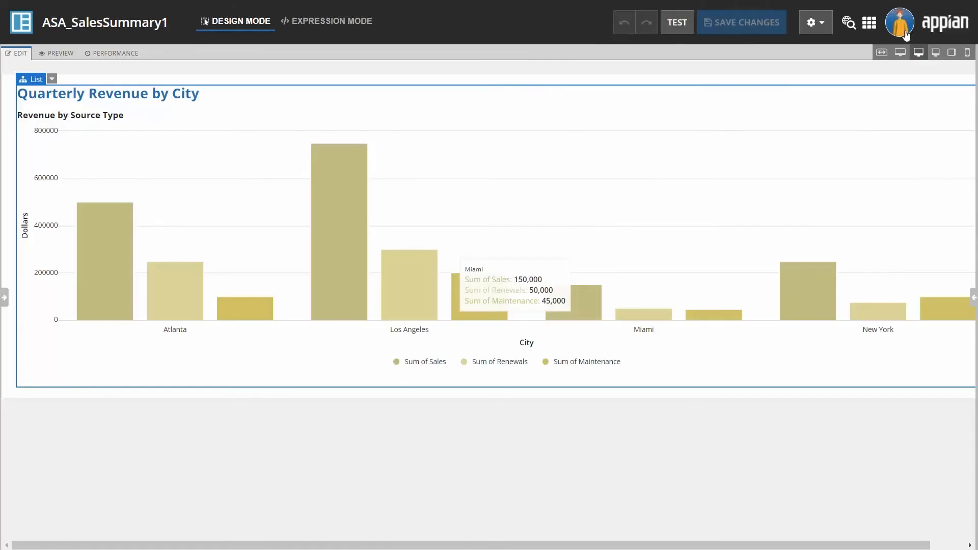
{"action": "mouse_move", "coordinate": [824, 90]}
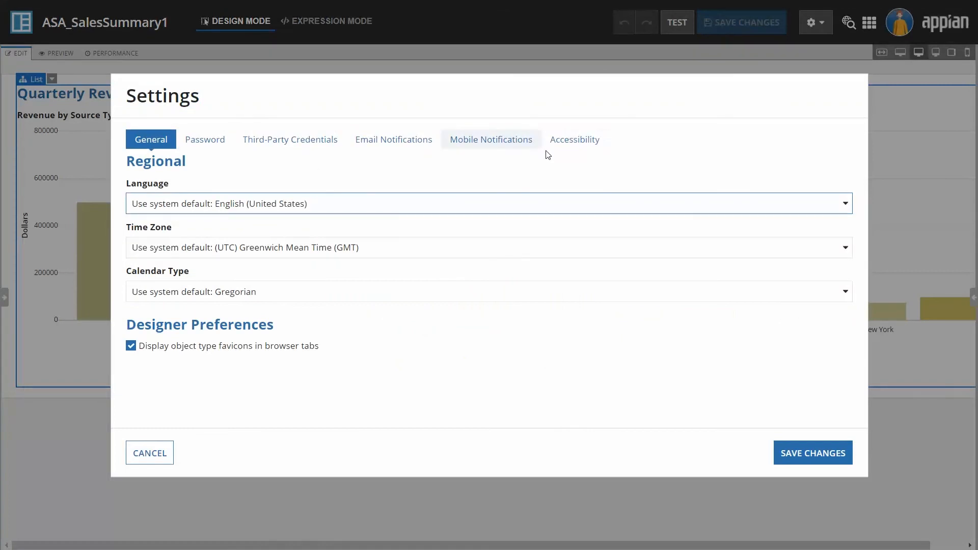
{"action": "left_click", "coordinate": [574, 140]}
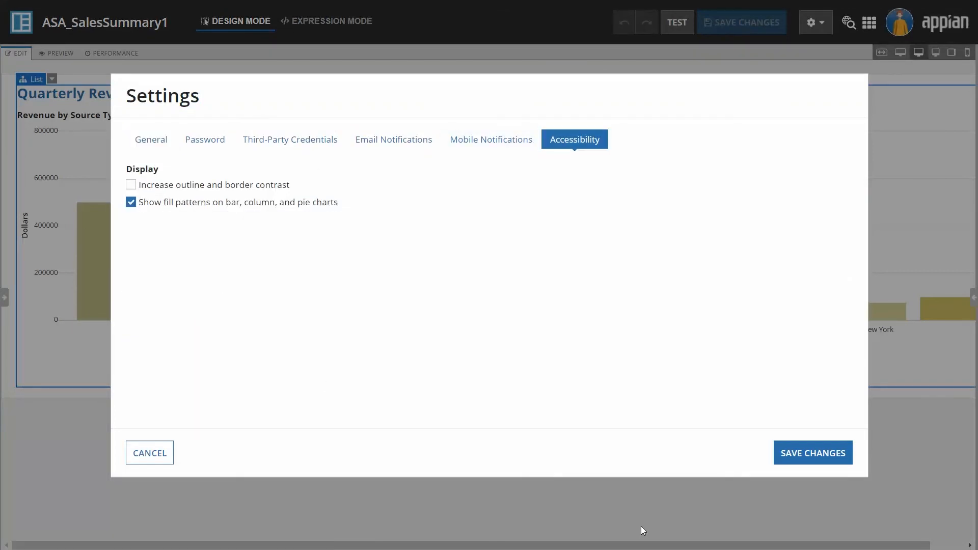
{"action": "left_click", "coordinate": [149, 452]}
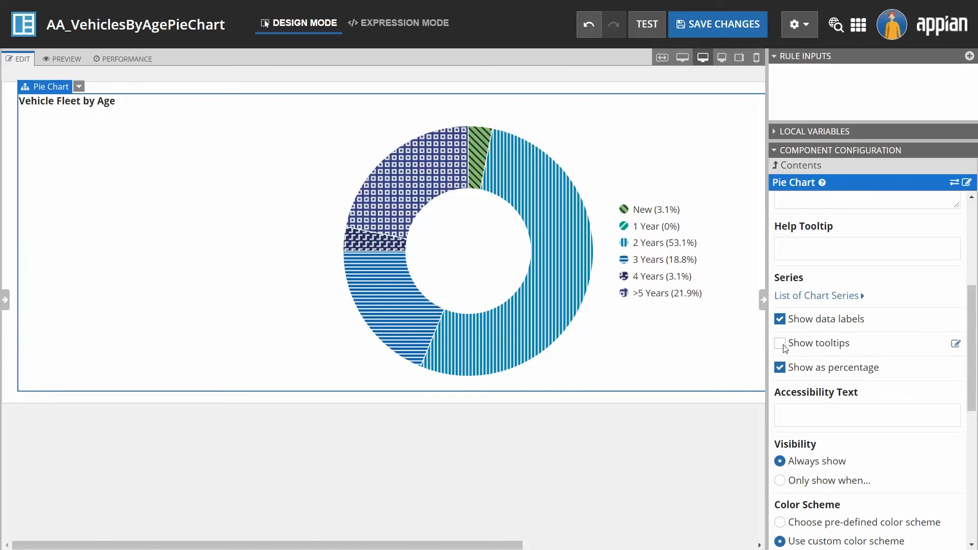
Enable 'Show tooltips' so donut slices show name and percentage on hover
{"action": "left_click", "coordinate": [779, 342]}
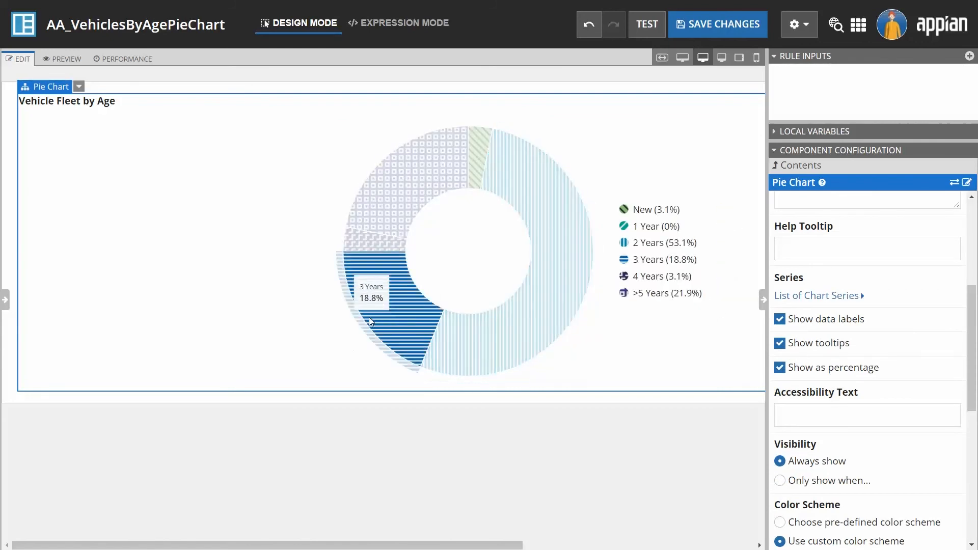
{"action": "mouse_move", "coordinate": [374, 246]}
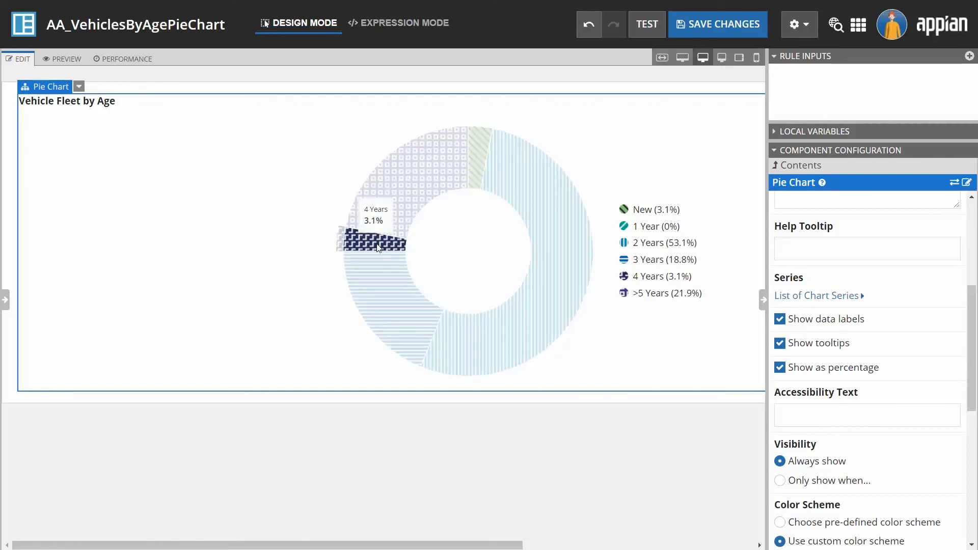